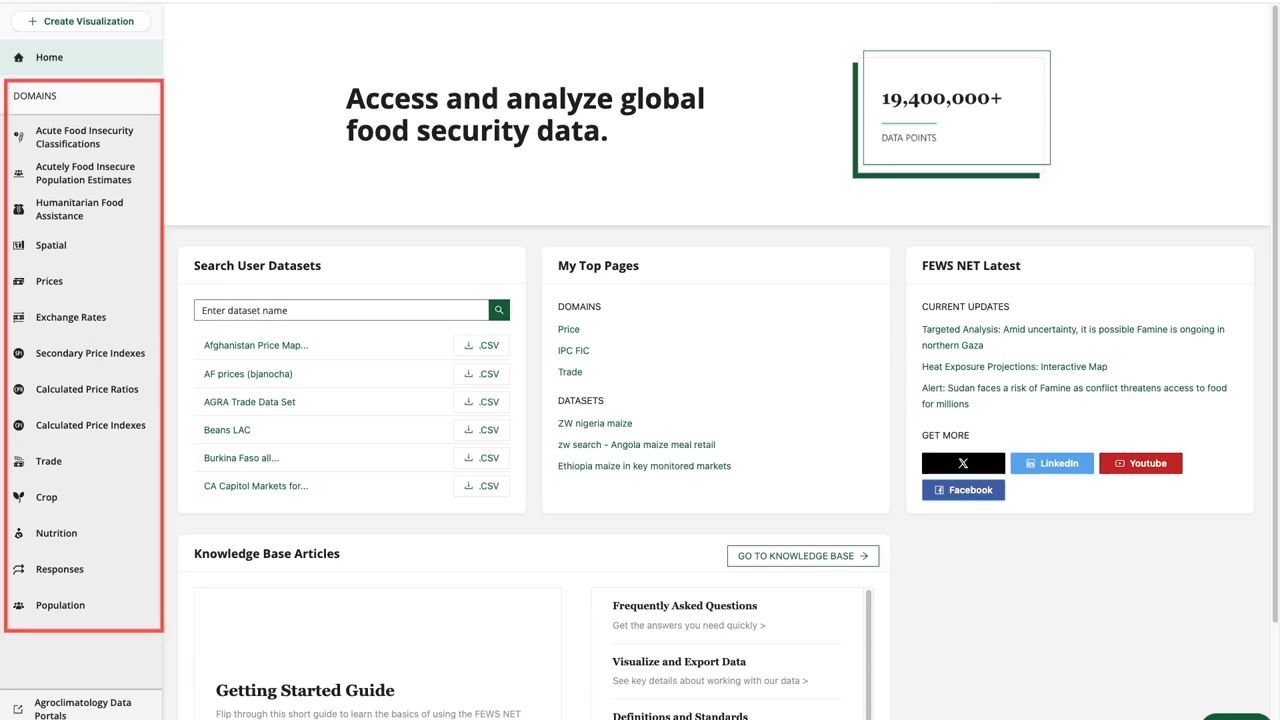
Open the Acute Food Insecurity Classifications domain from the Domains sidebar
click(84, 137)
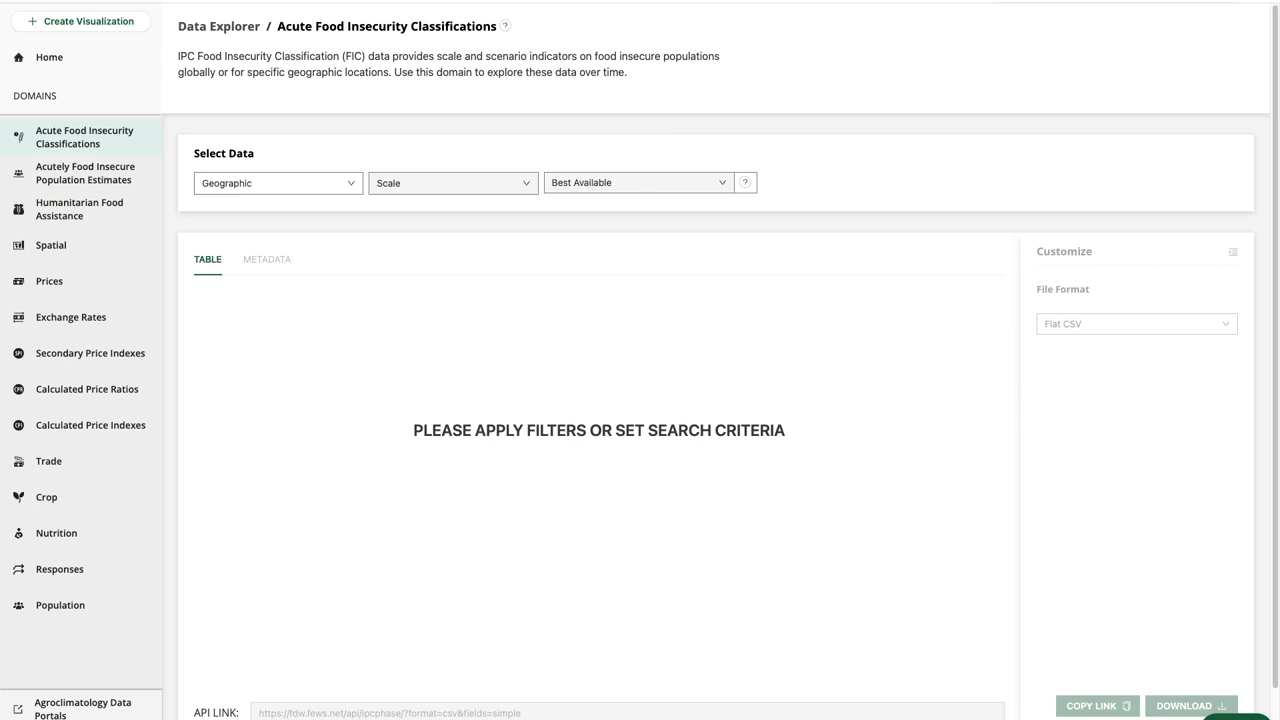
Switch to the Prices domain listing all price series, e.g. Afghanistan market products
click(49, 281)
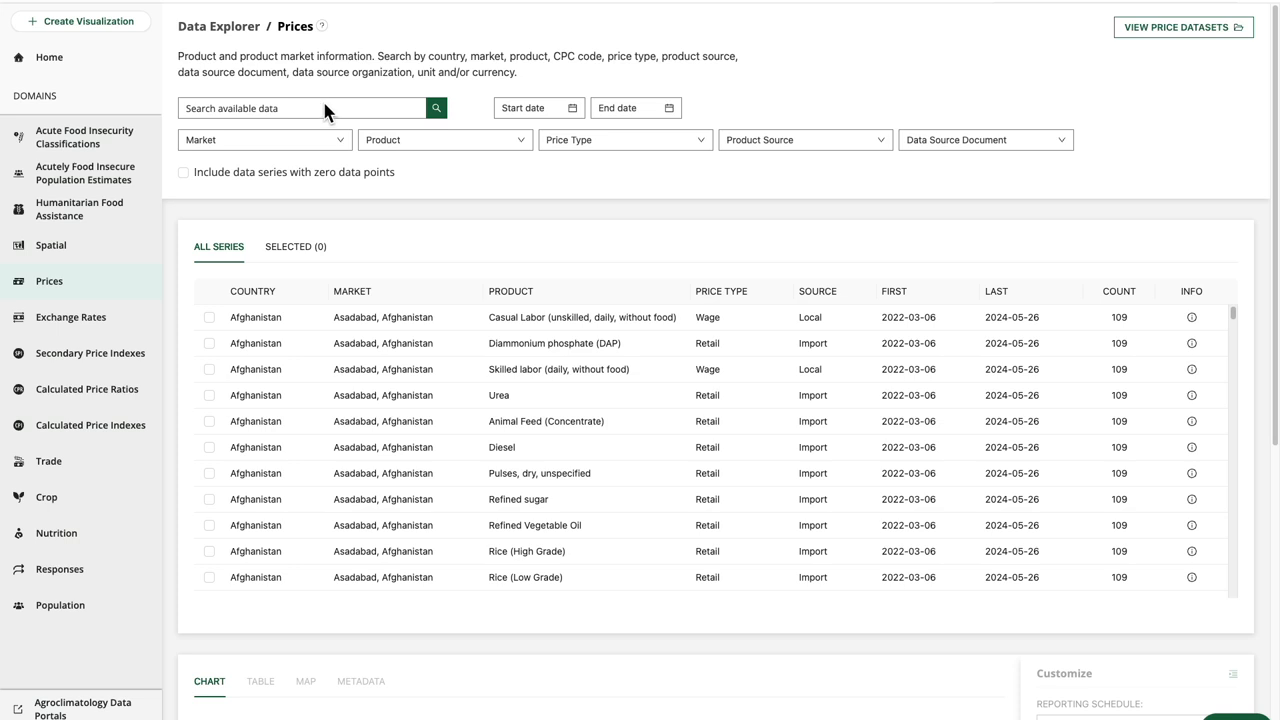
Search price data for 'Aden wheat flour', returning five Yemen wheat flour series
click(300, 108)
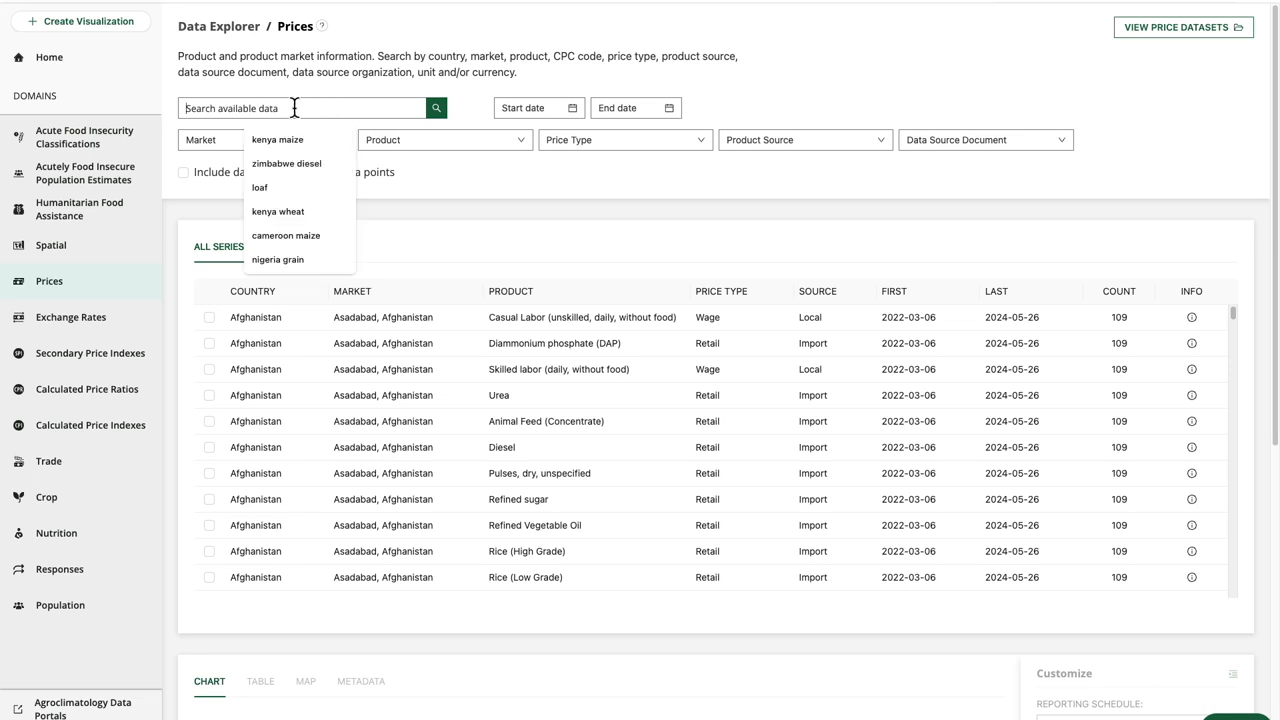
click(436, 108)
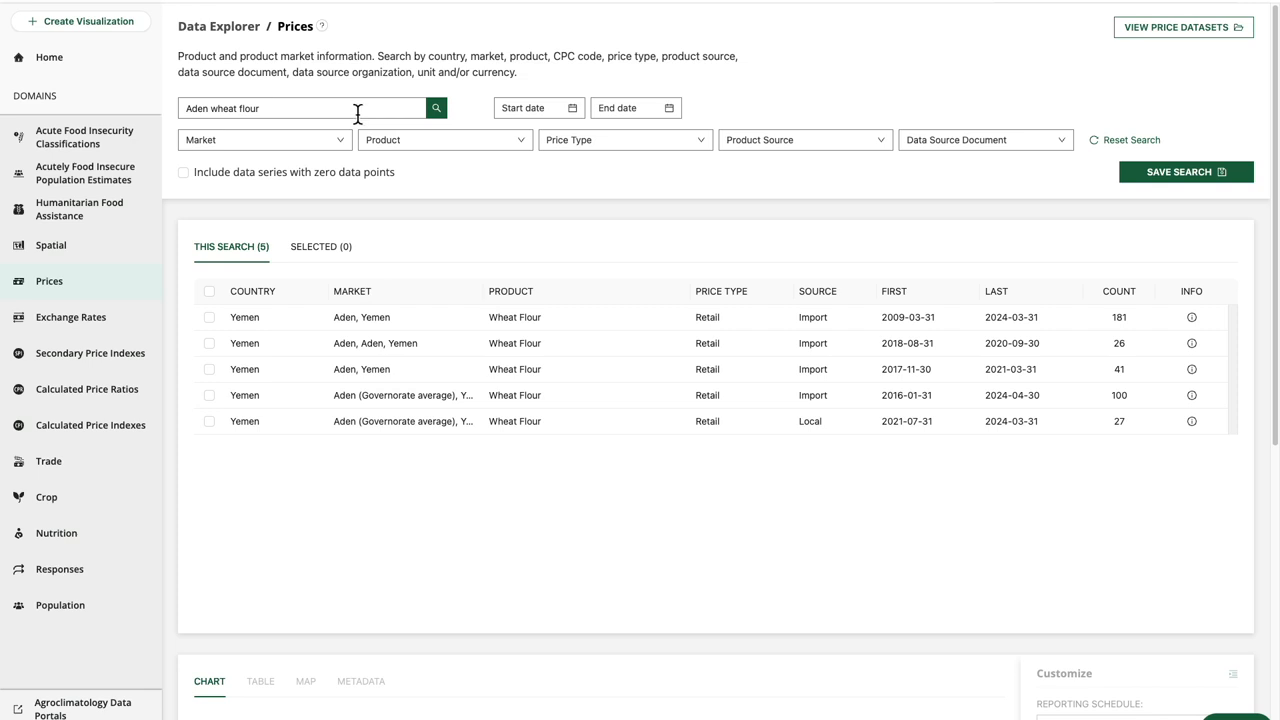
Search for 'maize Yemen', returning 92 Yemen Maize (Corn) price series
click(436, 107)
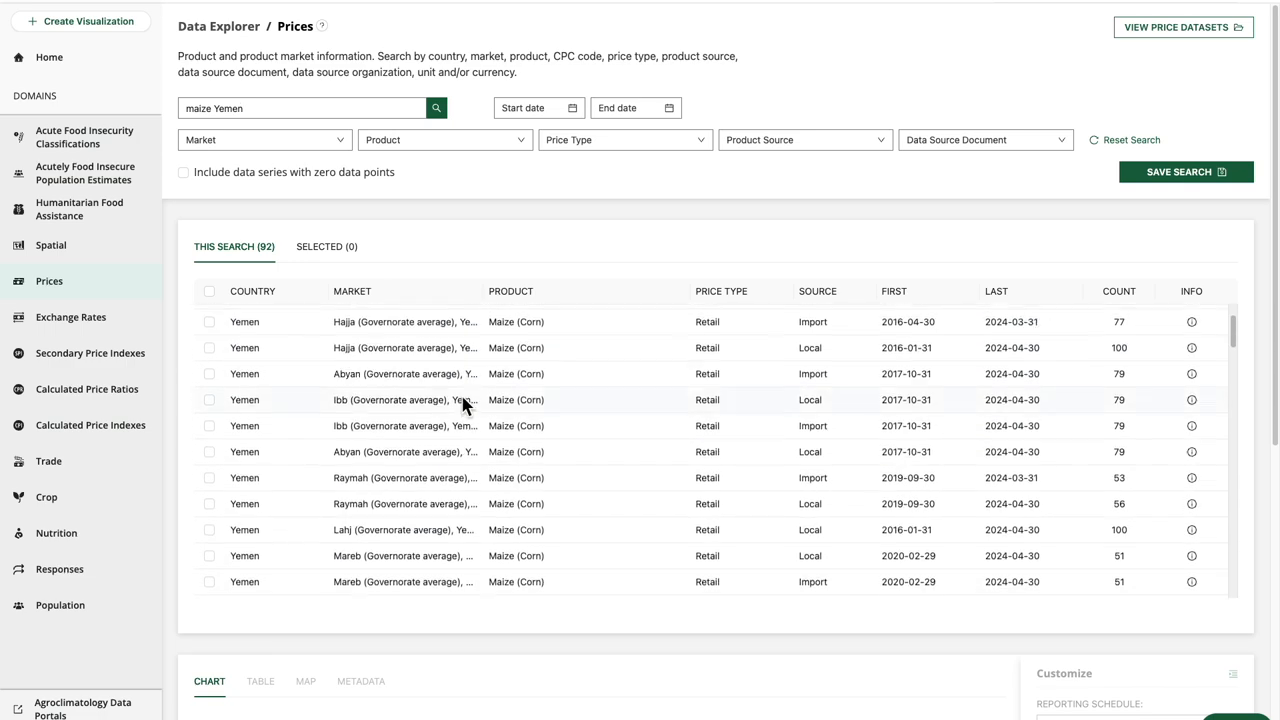
scroll(up, 3)
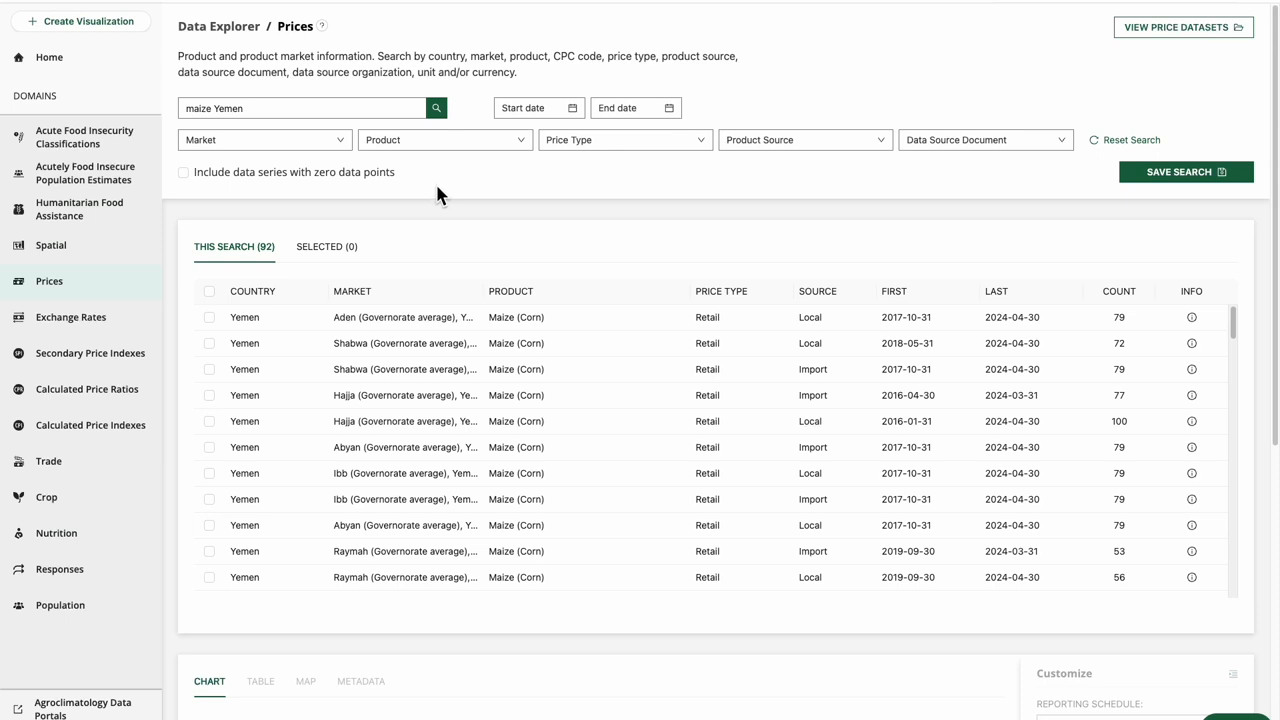
Narrow to Import product source (23 series), then reset the search to all series
click(805, 139)
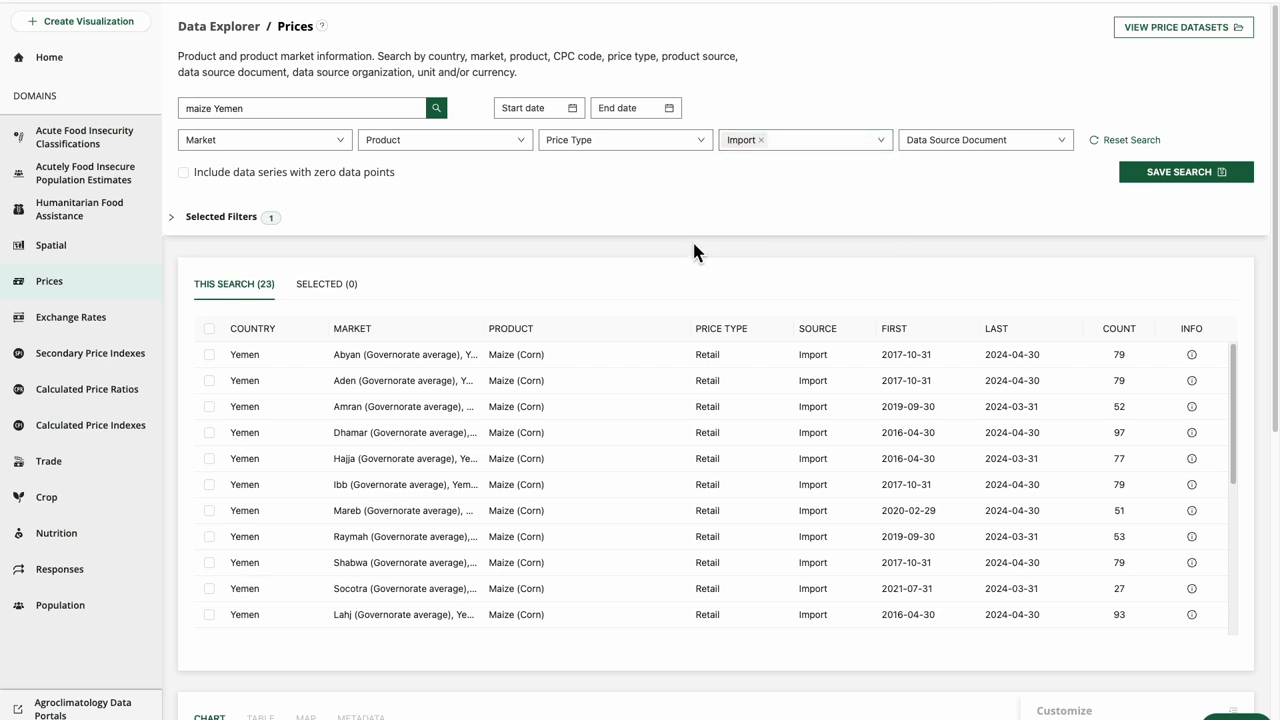
click(1124, 139)
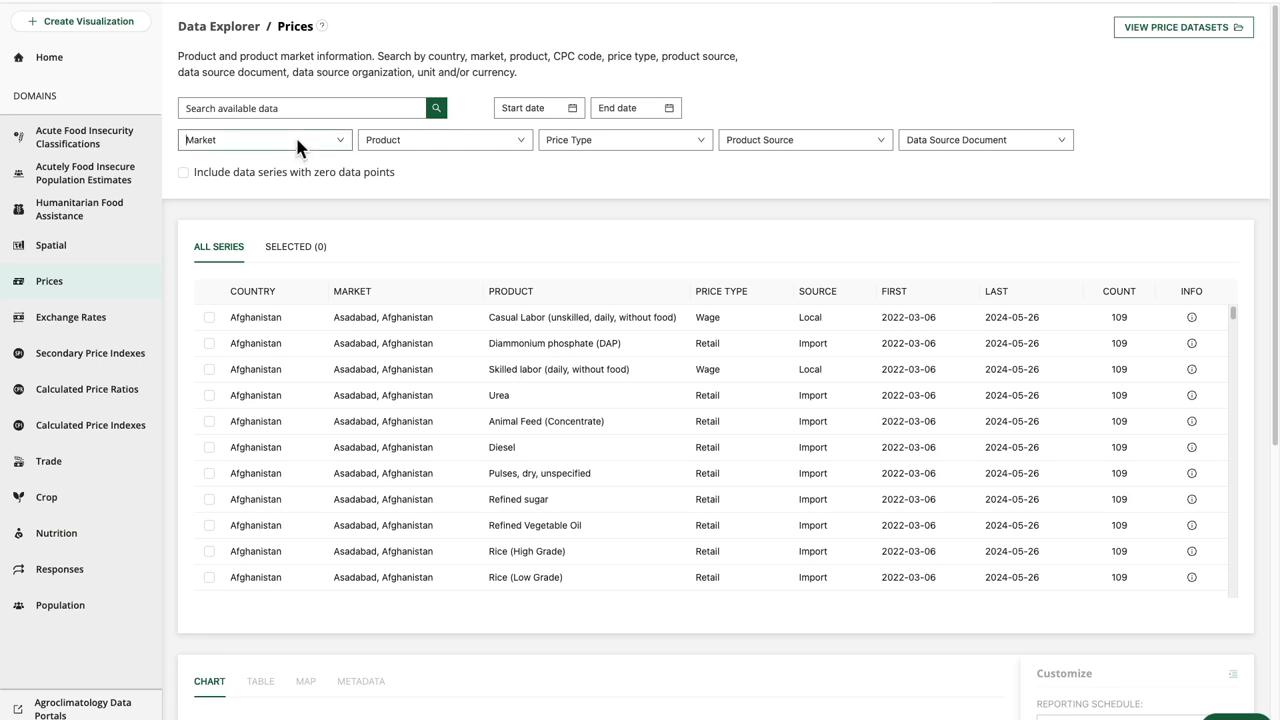
Filter markets to Kenya and products to Maize/corn and Sorghum
text(kenya)
click(445, 140)
text(maize)
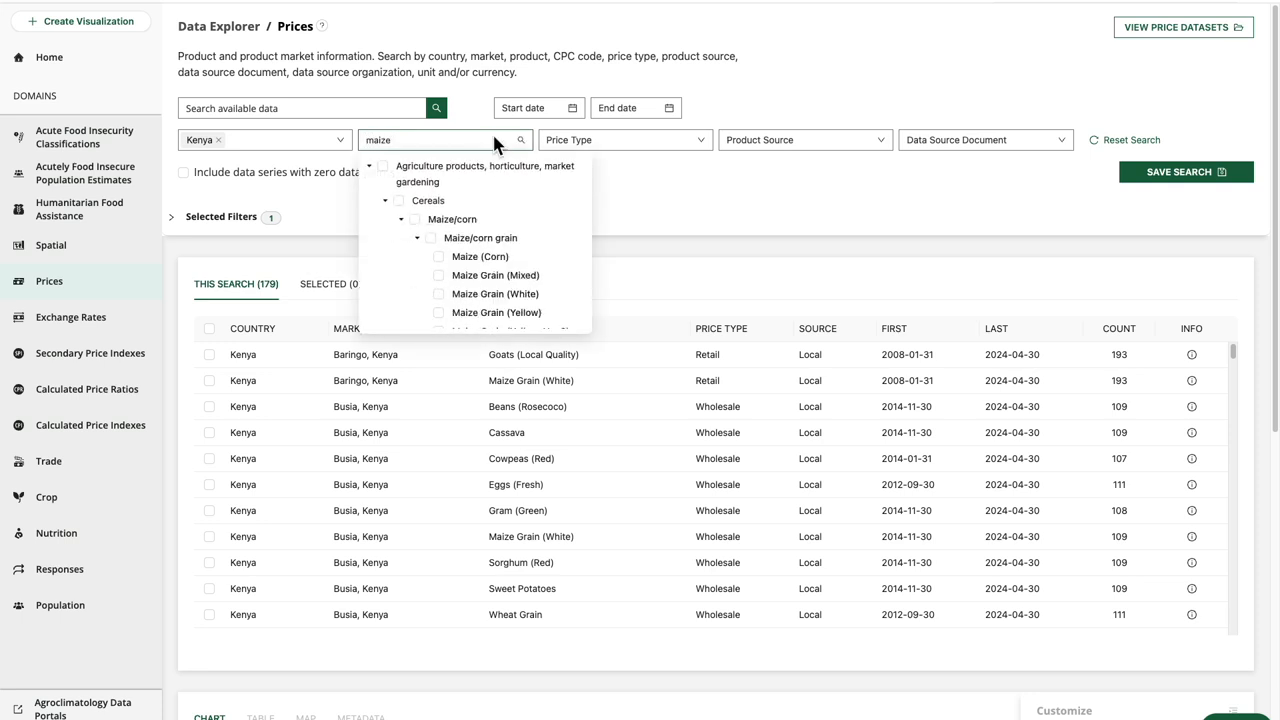
scroll(down, 3)
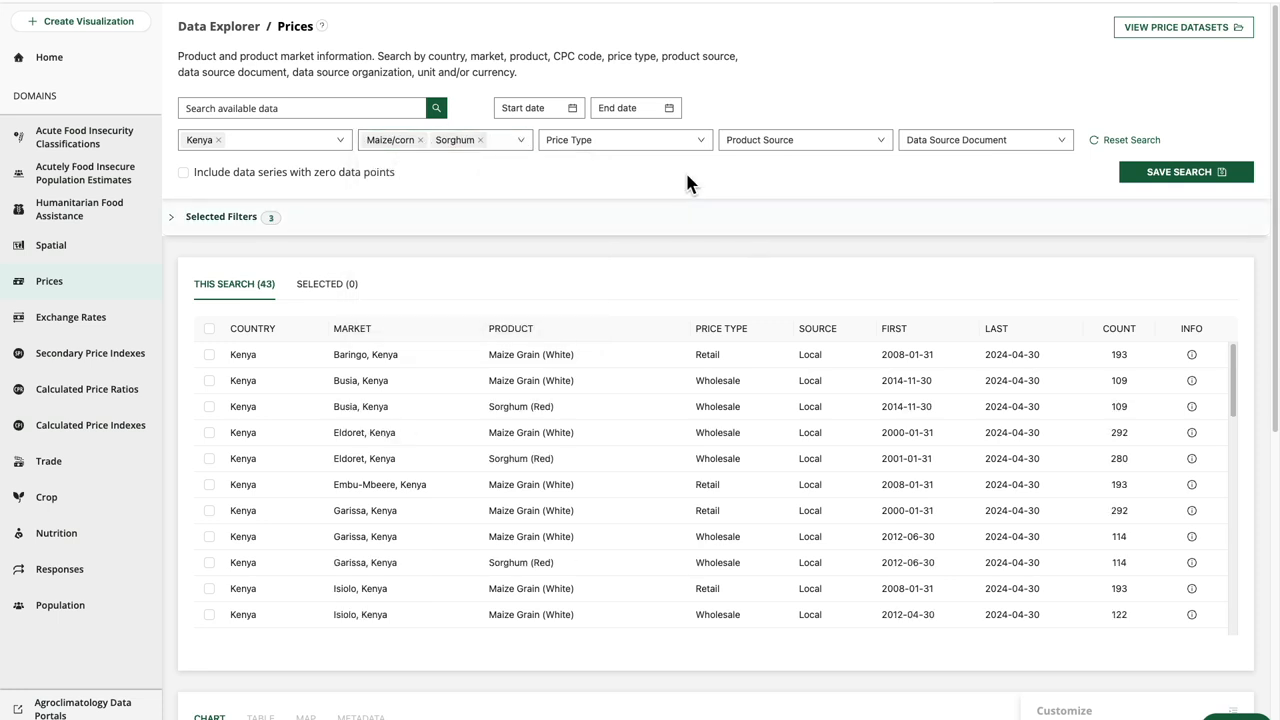
click(625, 139)
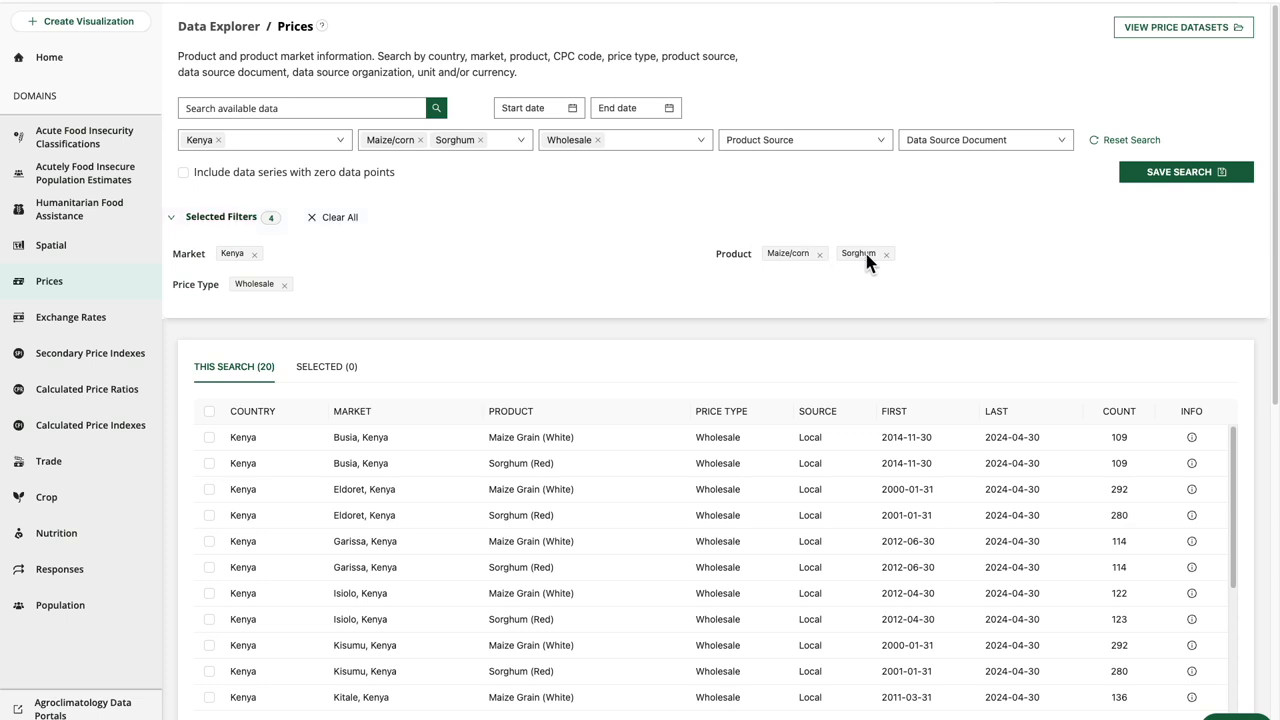
Set Price Type to Wholesale and remove Sorghum from the product filter
click(886, 253)
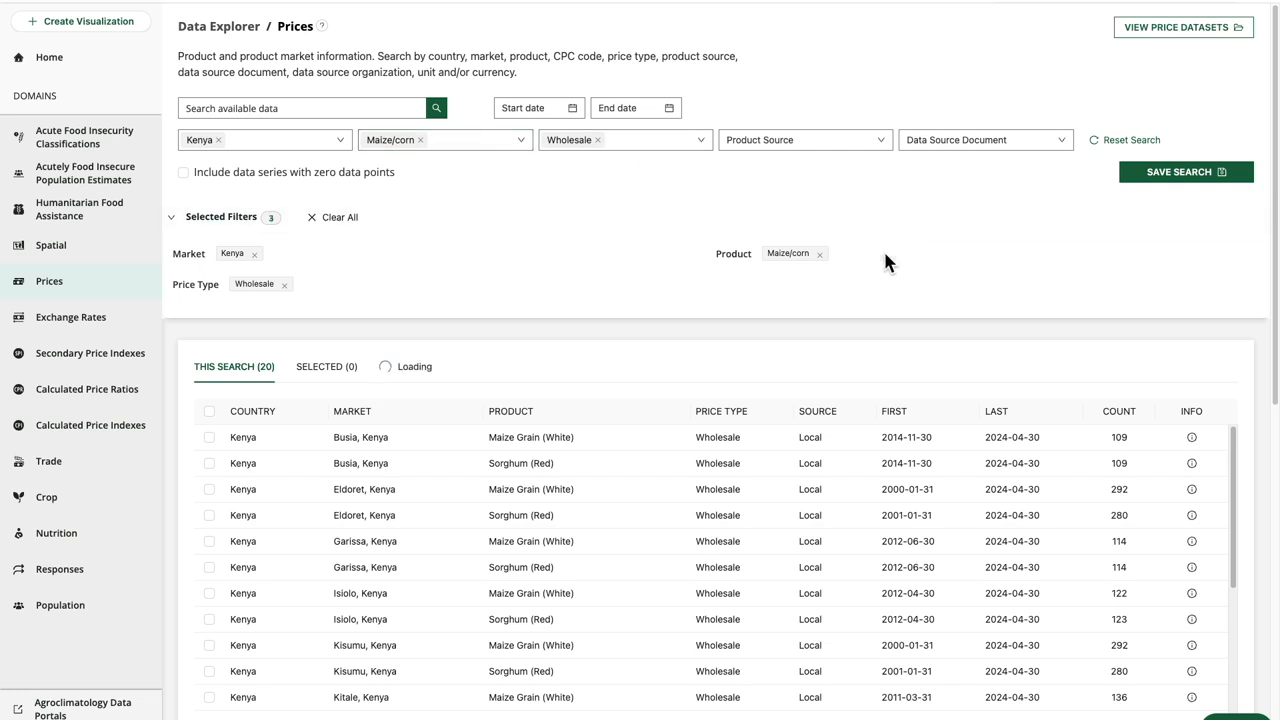